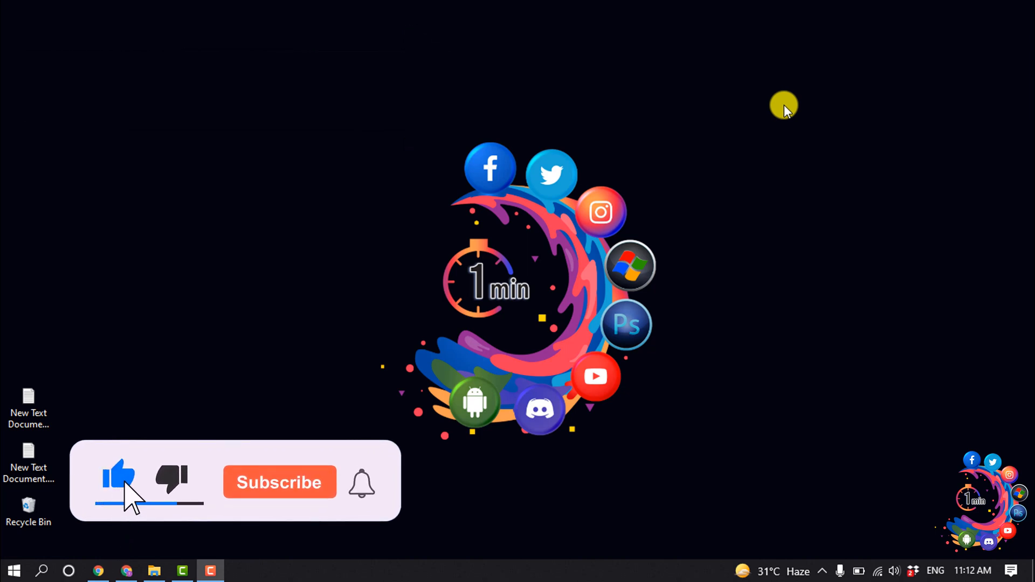
{"action": "left_click", "coordinate": [279, 482]}
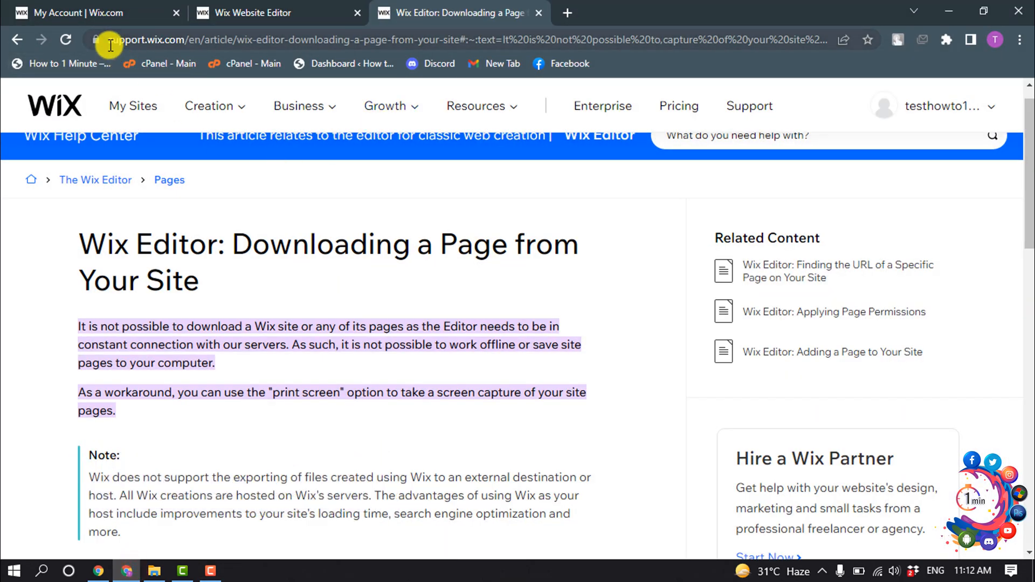
{"action": "mouse_move", "coordinate": [199, 382]}
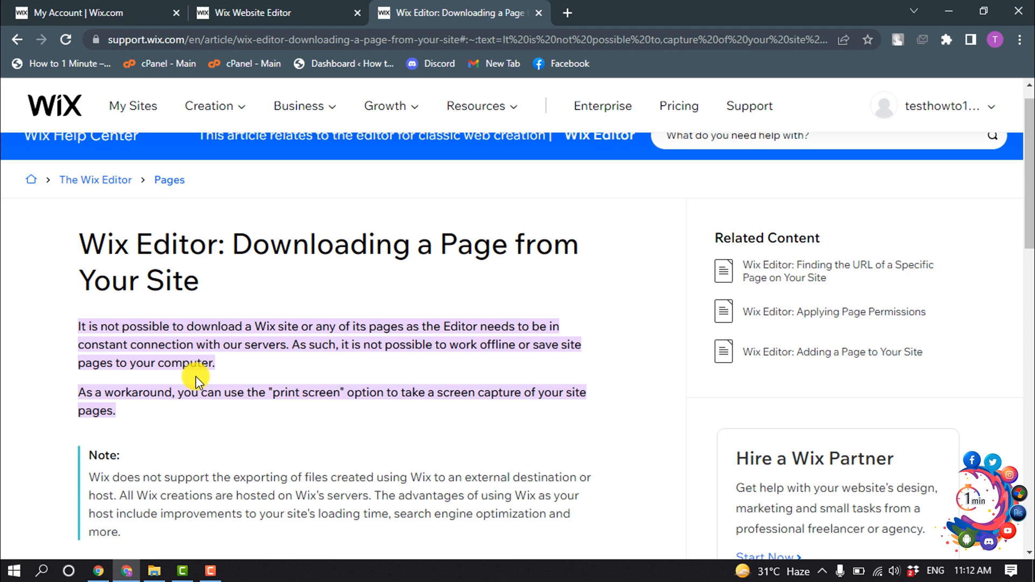
{"action": "mouse_move", "coordinate": [236, 252]}
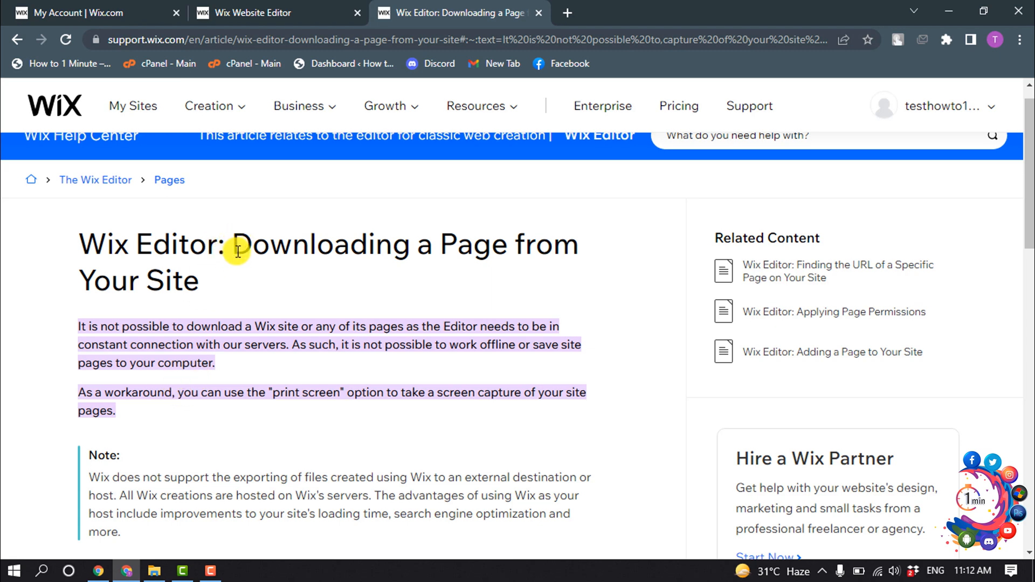
{"action": "mouse_move", "coordinate": [141, 352]}
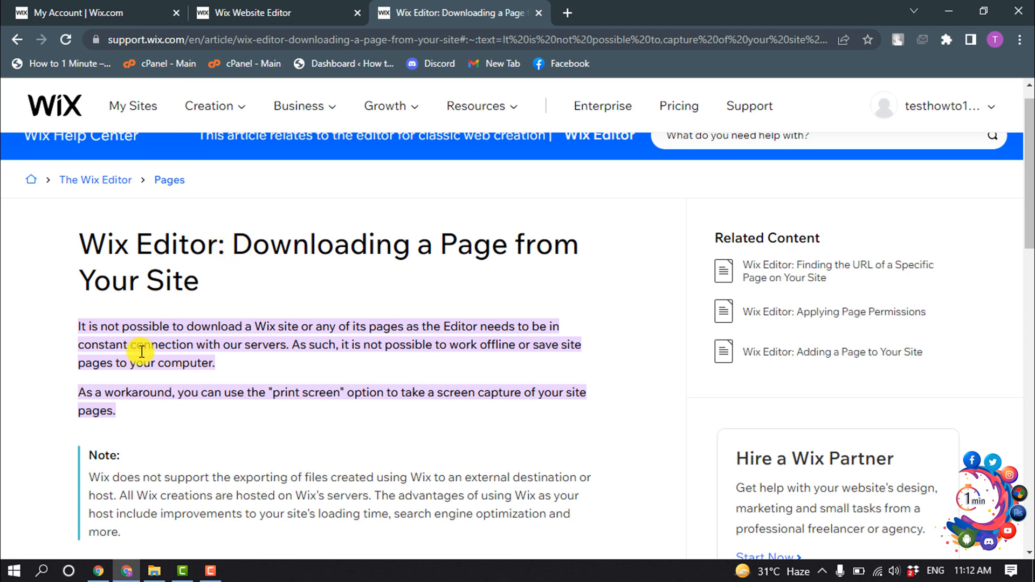
{"action": "mouse_move", "coordinate": [72, 338]}
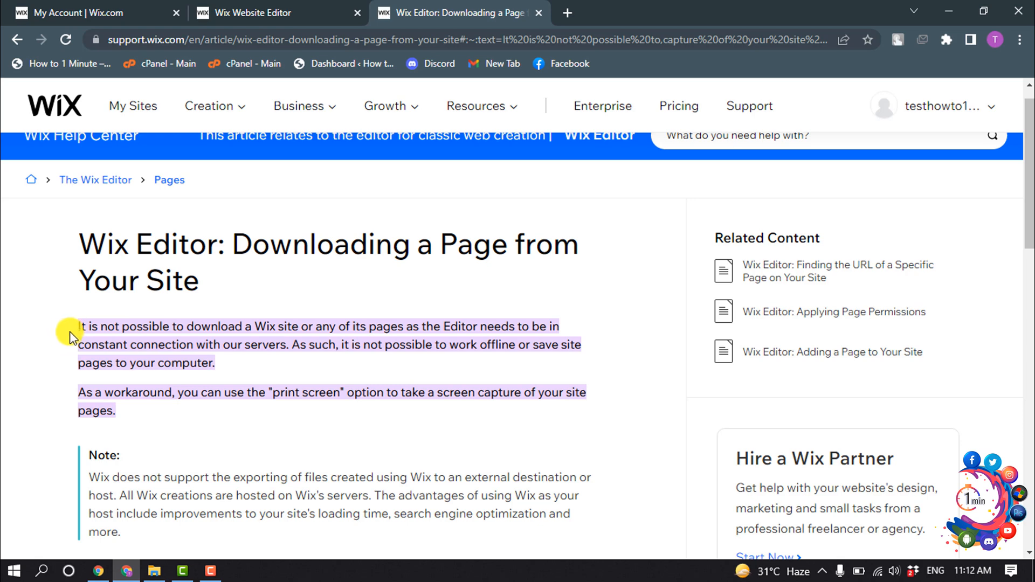
{"action": "mouse_move", "coordinate": [121, 336]}
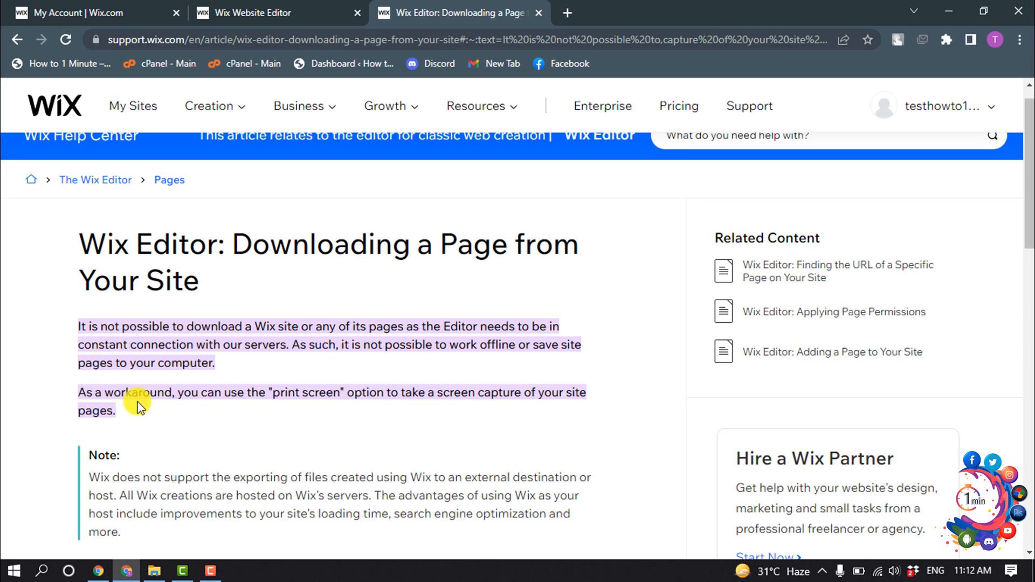
{"action": "mouse_move", "coordinate": [252, 359]}
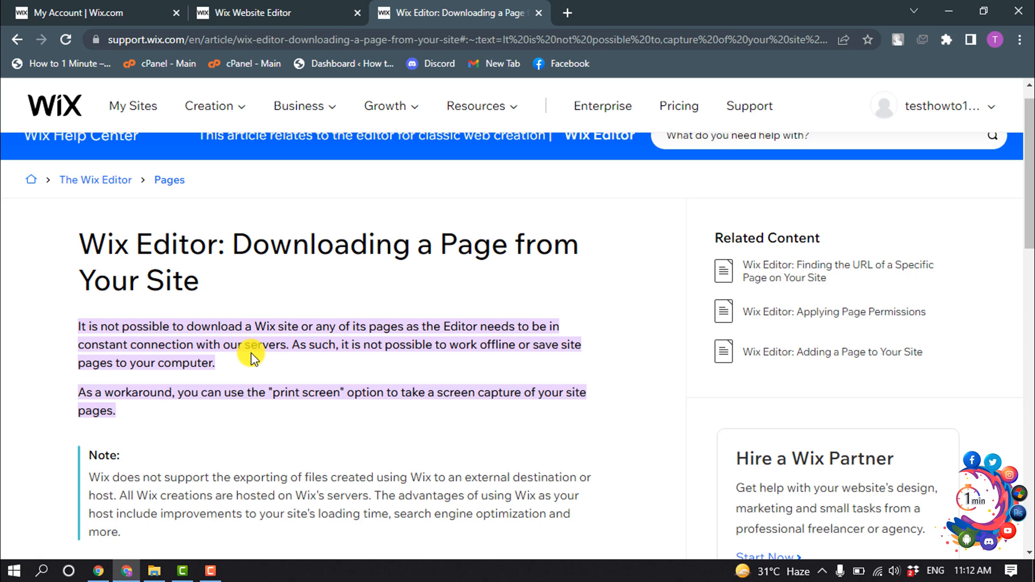
{"action": "mouse_move", "coordinate": [250, 368]}
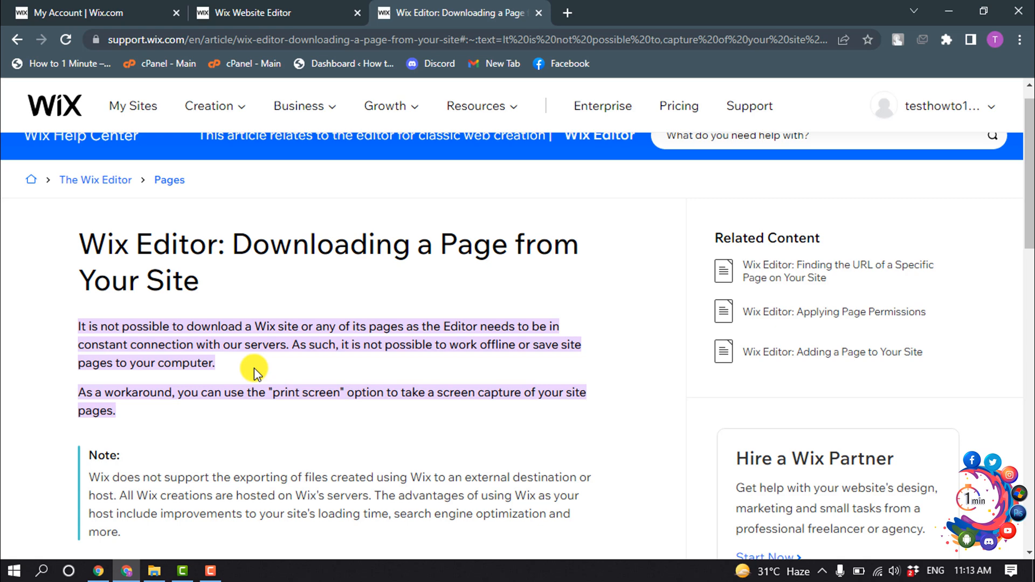
{"action": "mouse_move", "coordinate": [503, 322]}
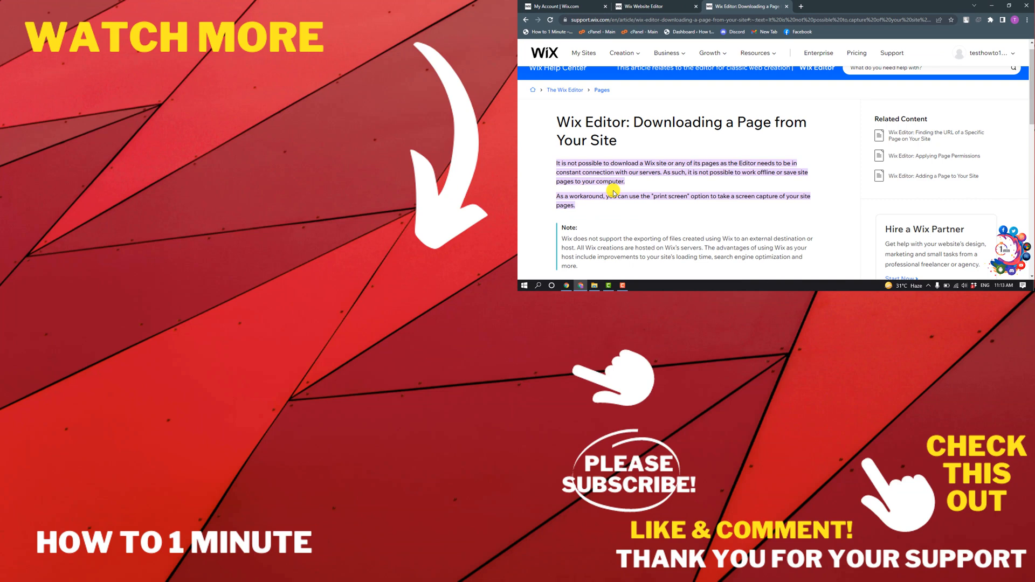
{"action": "mouse_move", "coordinate": [614, 189]}
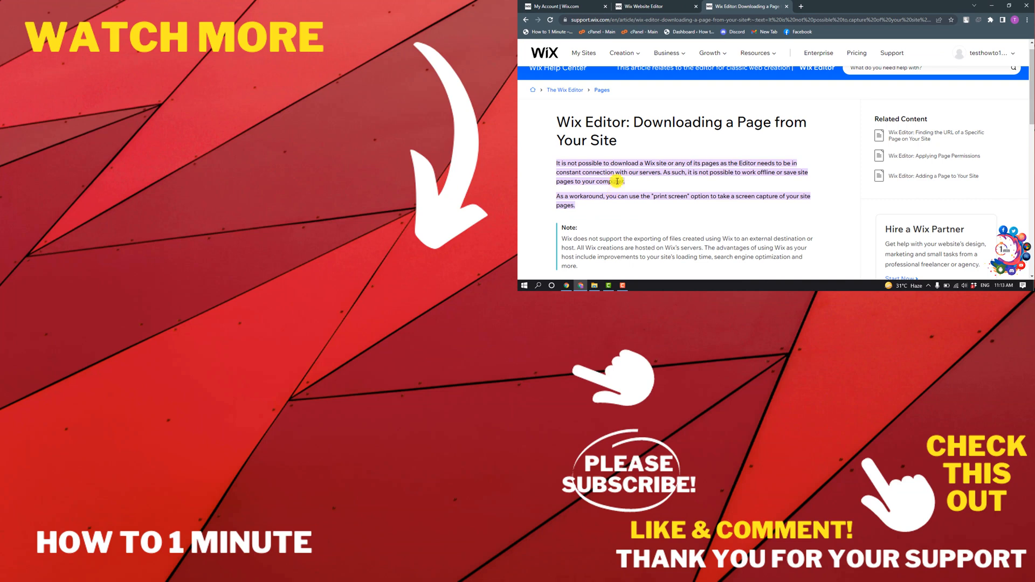